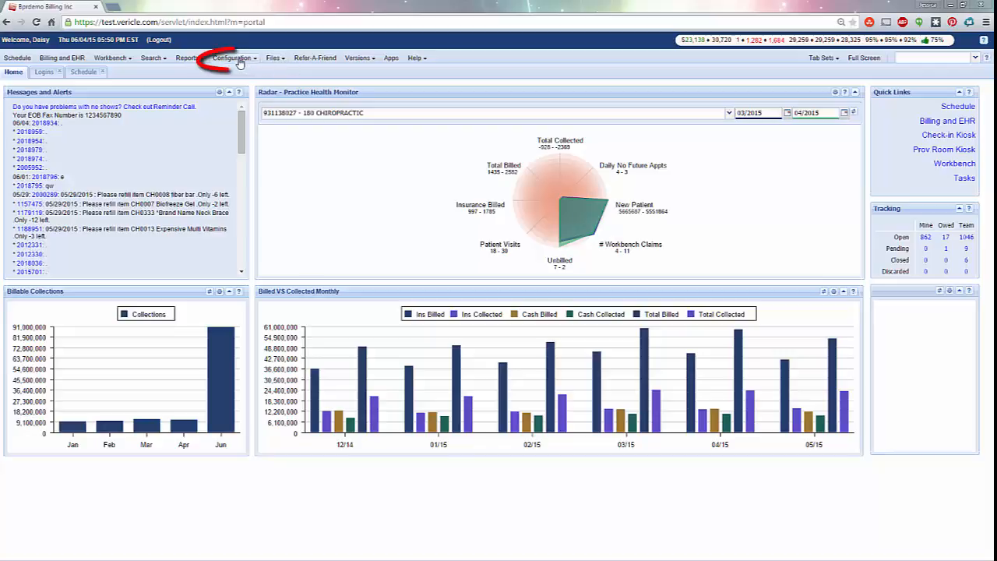
Step: Navigate via Configuration > 3rd Party Services to the Patient File Upload Service page
left_click(231, 58)
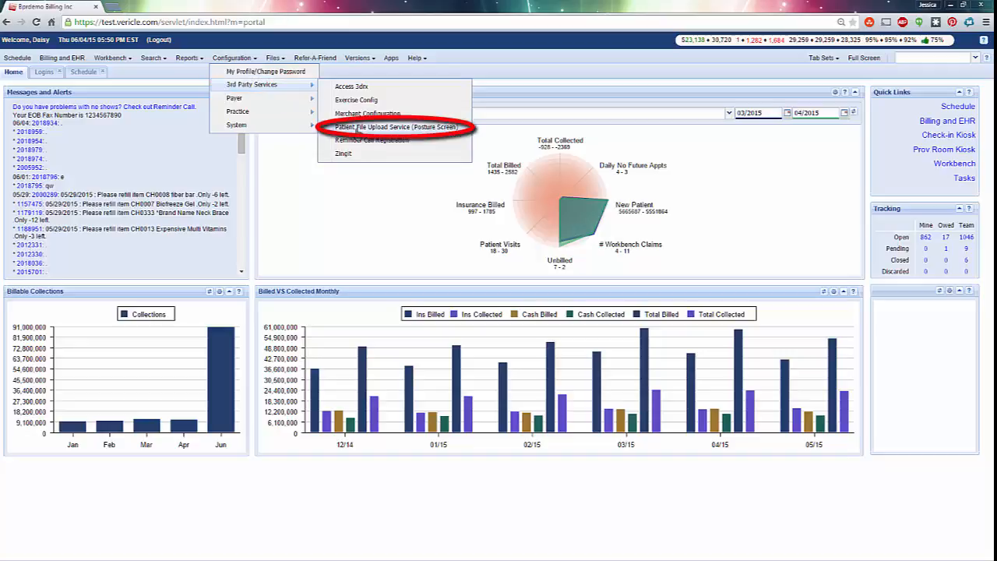
left_click(395, 126)
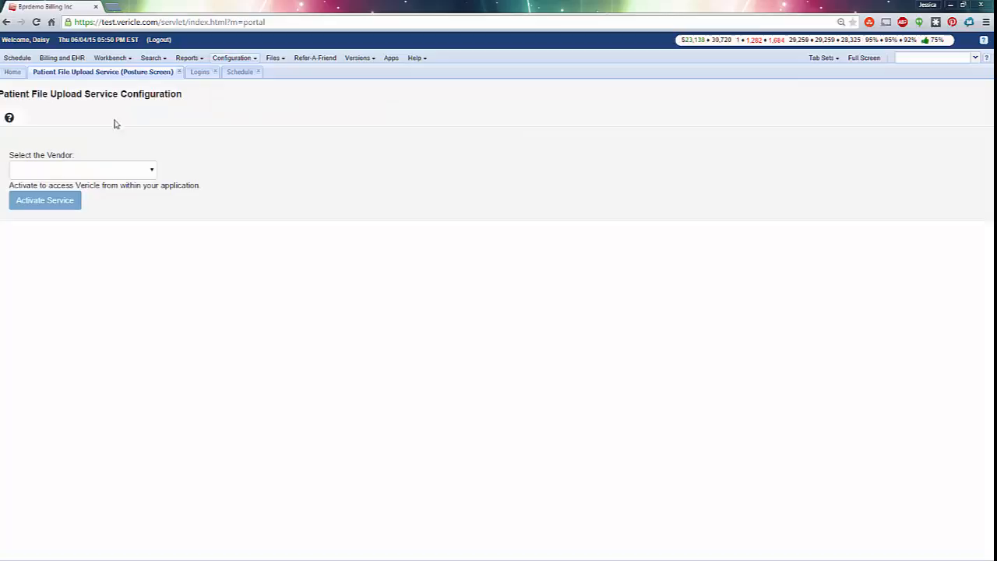
mouse_move(38, 41)
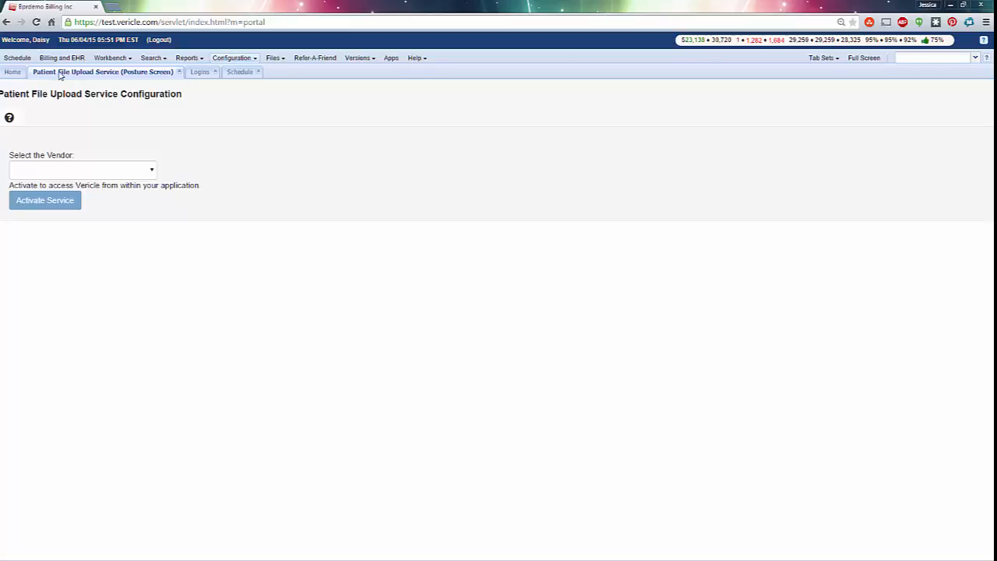
mouse_move(82, 168)
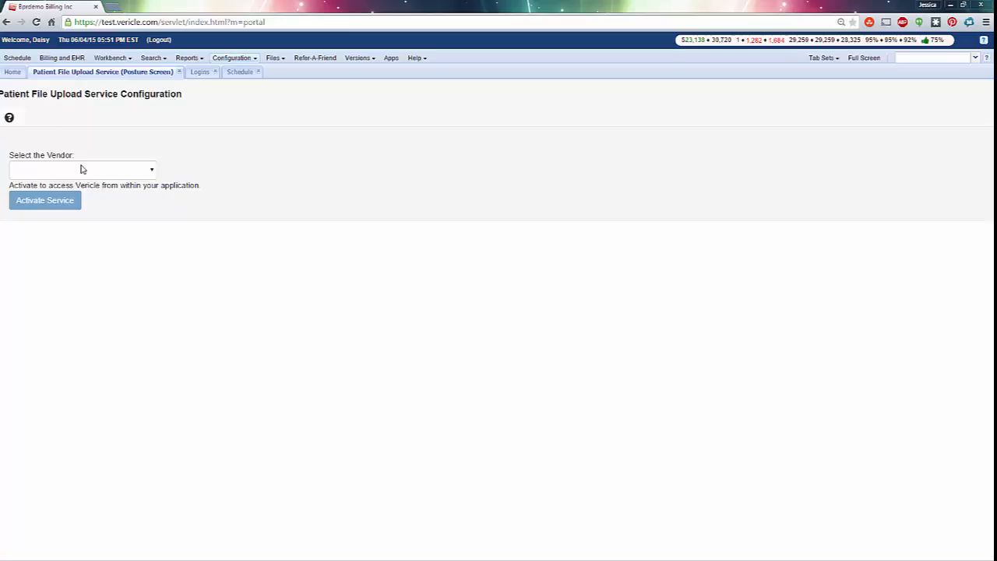
Step: Choose postureRay in the Select the Vendor dropdown
left_click(81, 169)
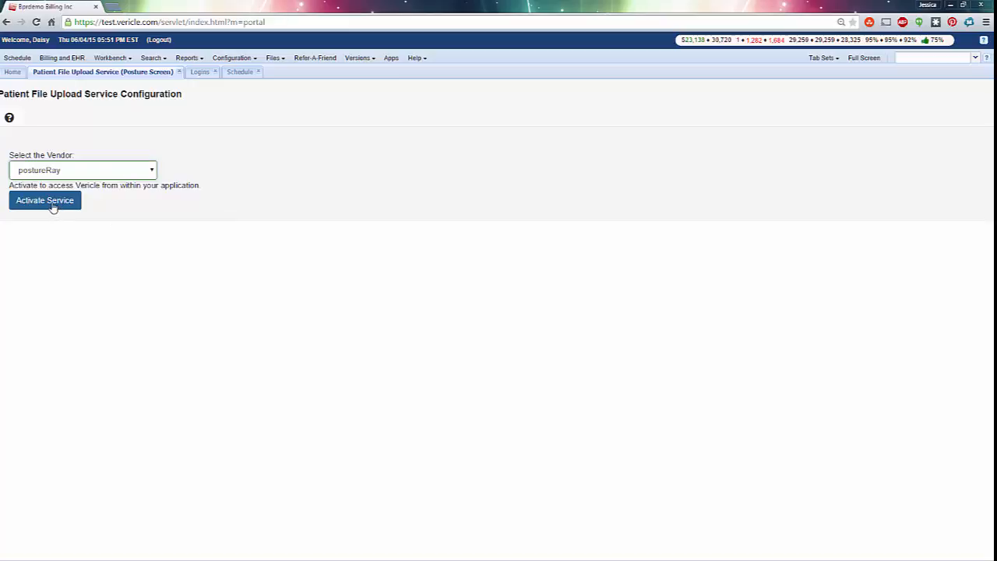
Step: Activate the postureRay service to generate its key, then show the Logins manager
left_click(44, 200)
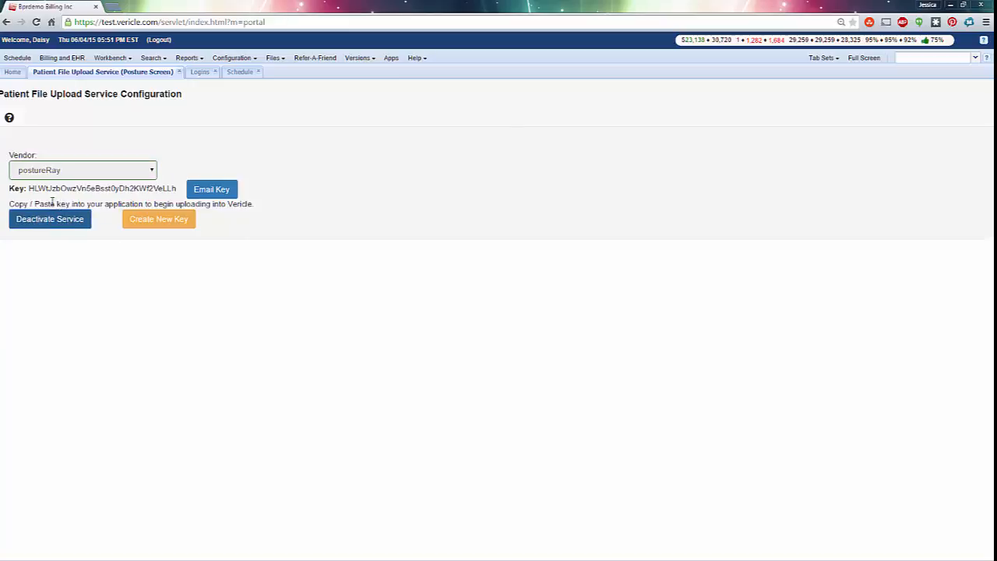
mouse_move(137, 249)
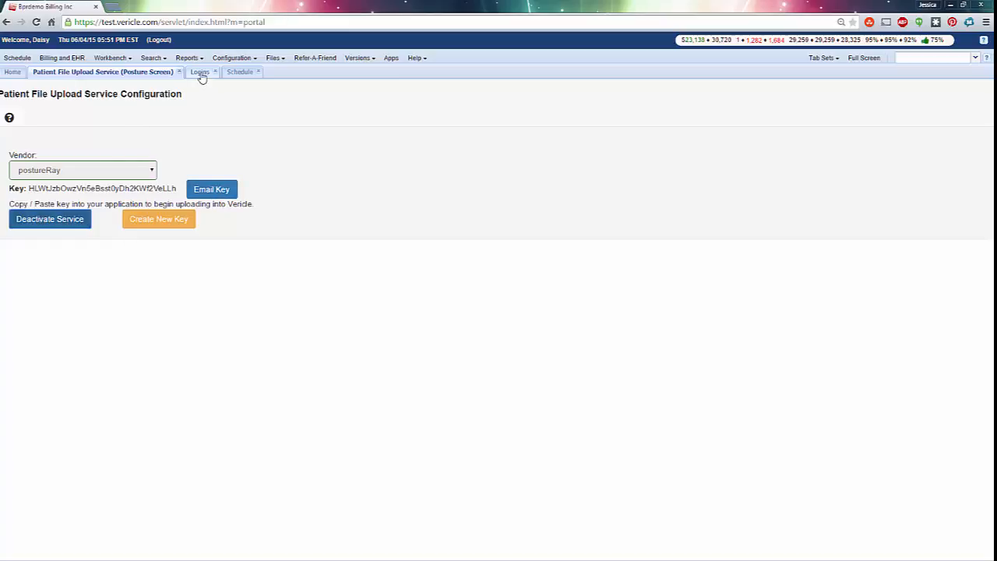
left_click(199, 72)
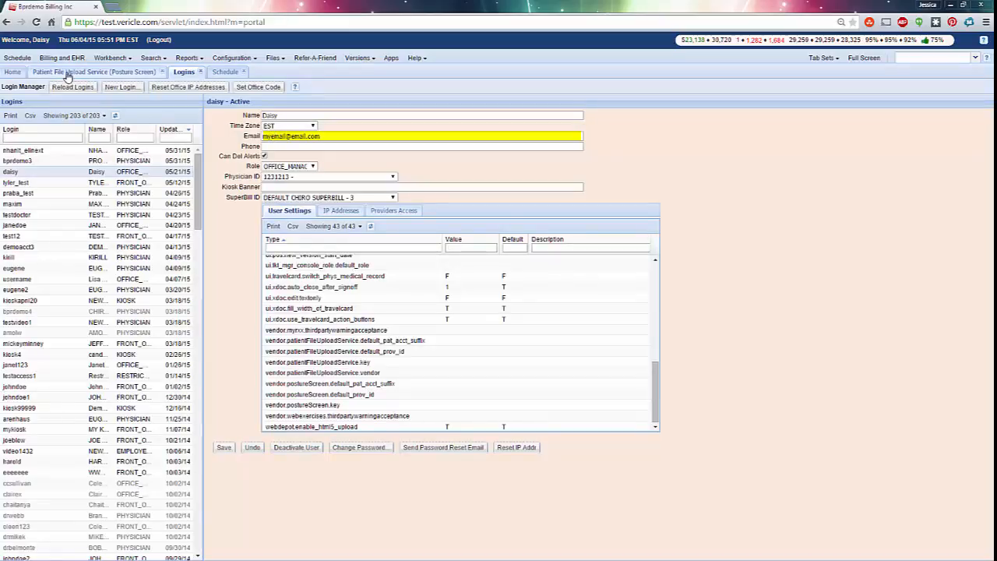
left_click(101, 72)
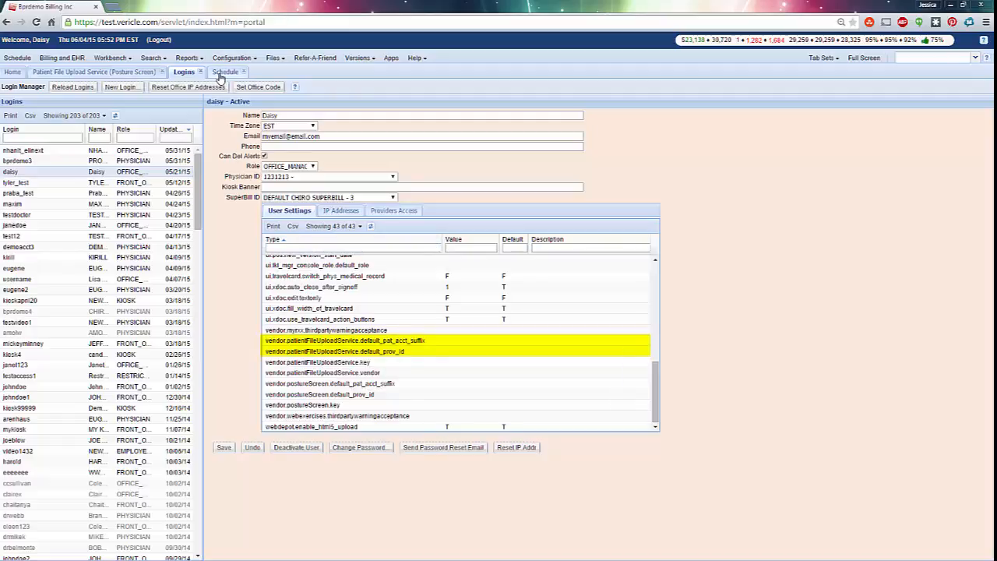
Step: From the Schedule with a patient open, start a new help request via Help > Open Help Request Task
left_click(224, 72)
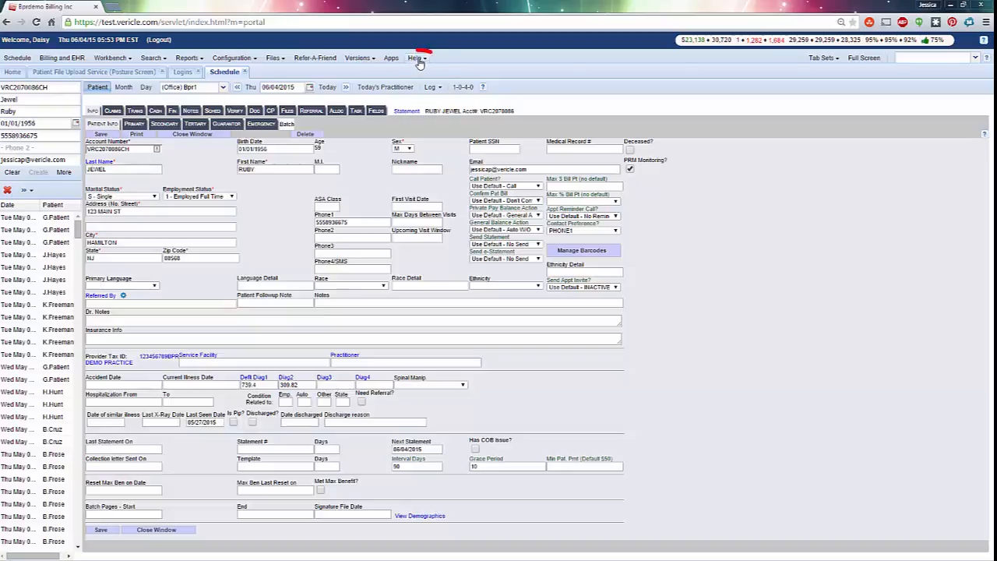
left_click(414, 57)
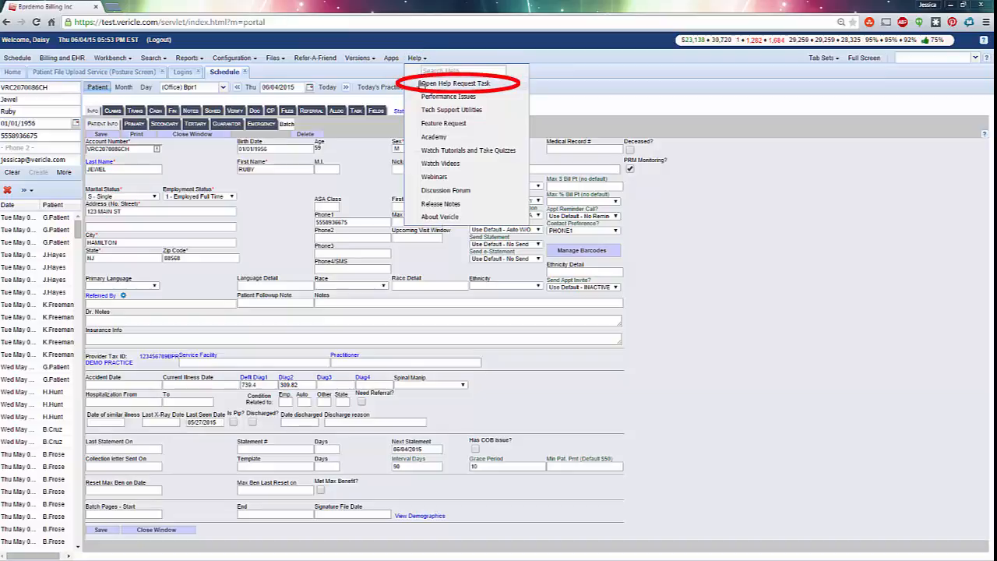
left_click(455, 84)
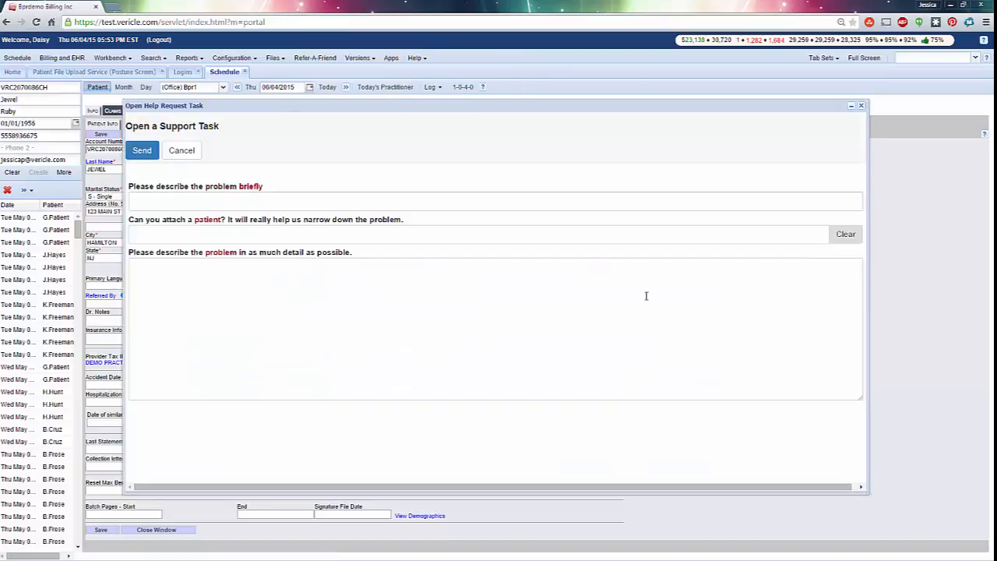